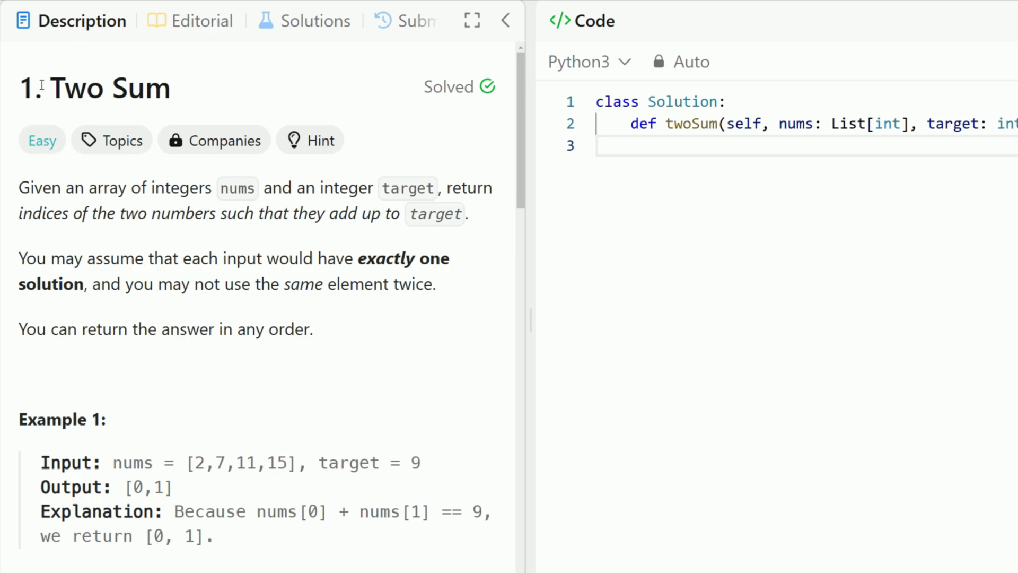
pyautogui.moveTo(133, 203)
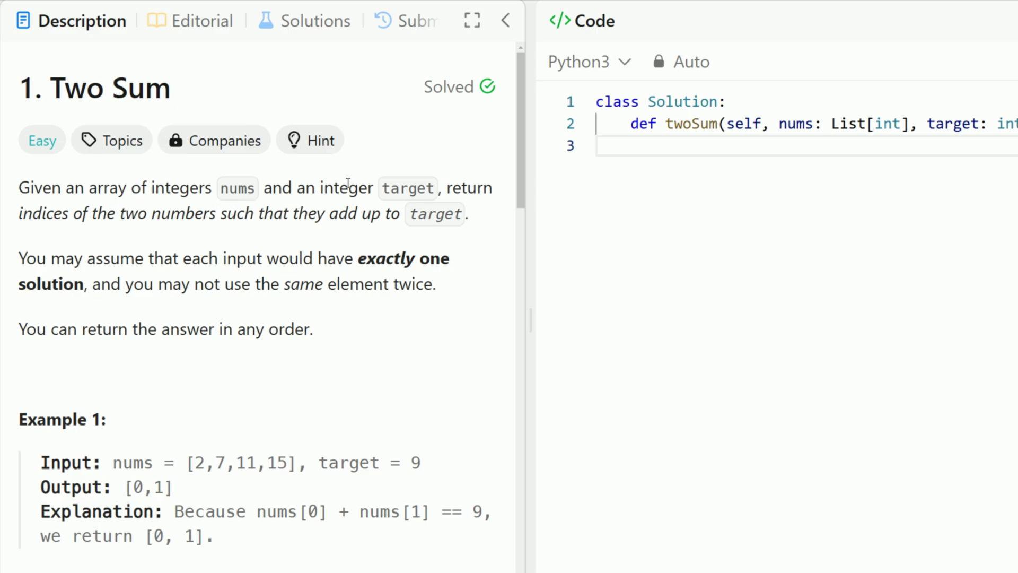
pyautogui.moveTo(135, 217)
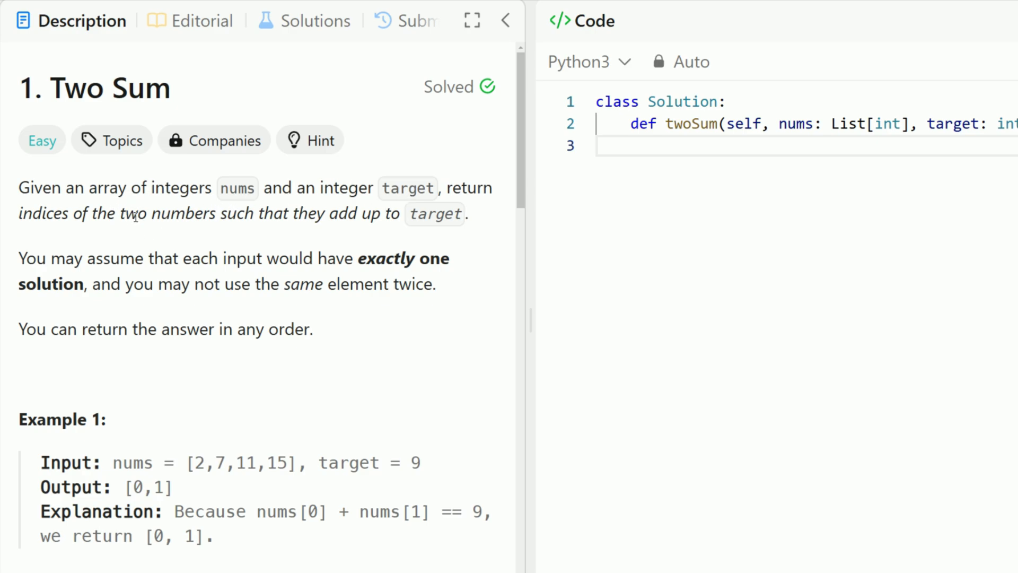
pyautogui.moveTo(386, 214)
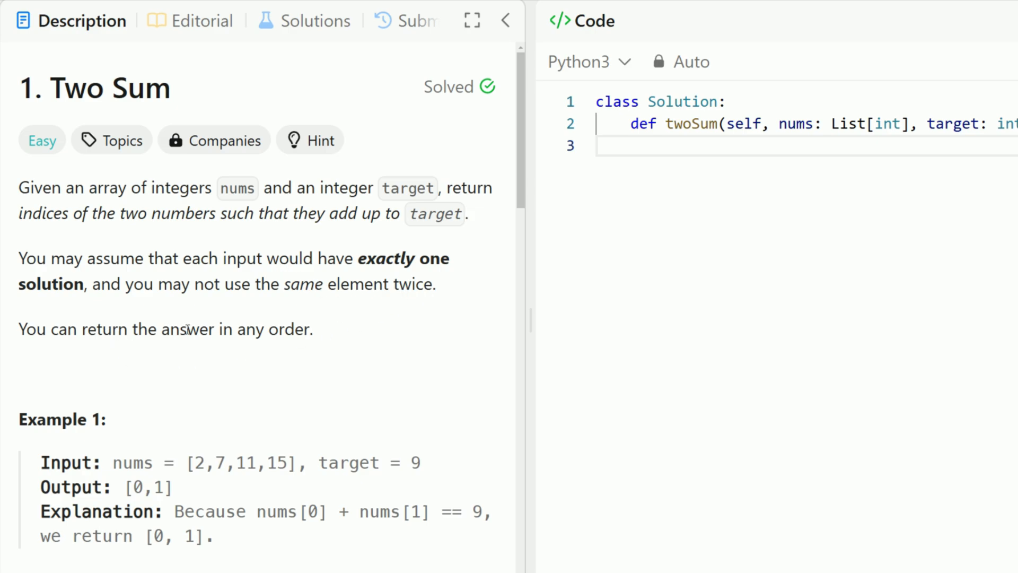
# Scroll the Two Sum description to the examples and constraints, marking 2 and 7 in Example 1.
pyautogui.scroll(-3)
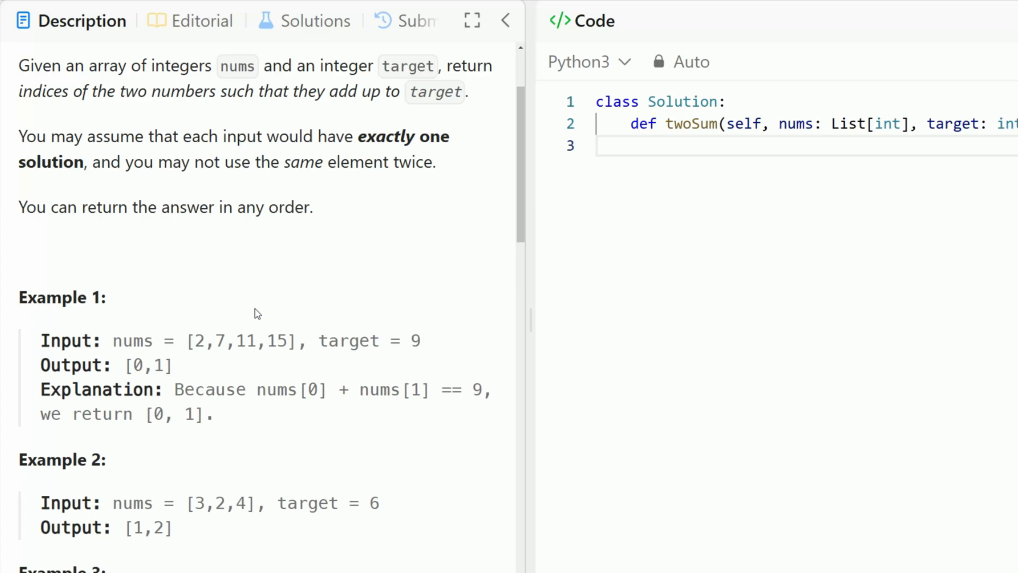
pyautogui.scroll(-3)
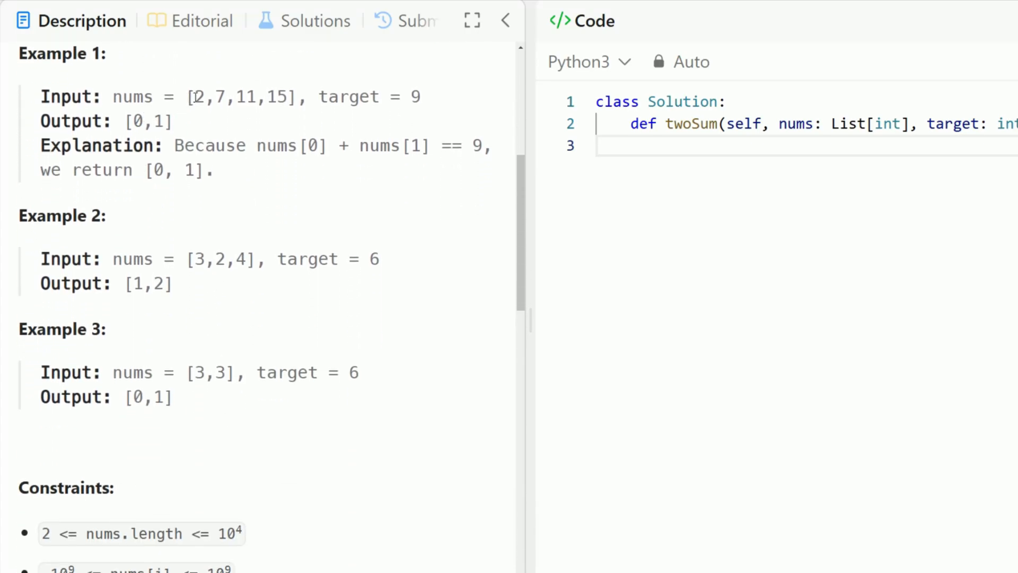
pyautogui.moveTo(318, 116)
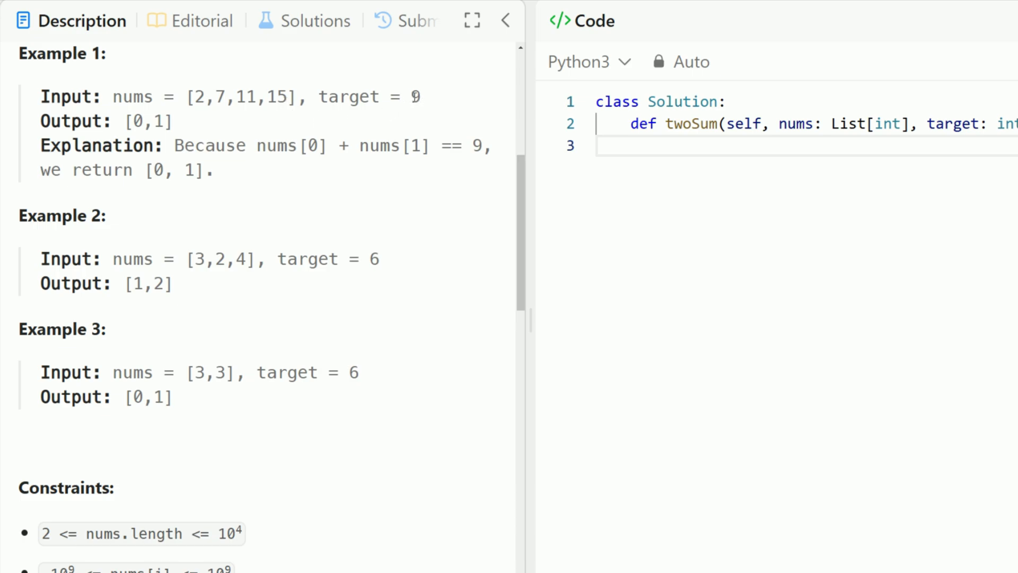
pyautogui.doubleClick(146, 121)
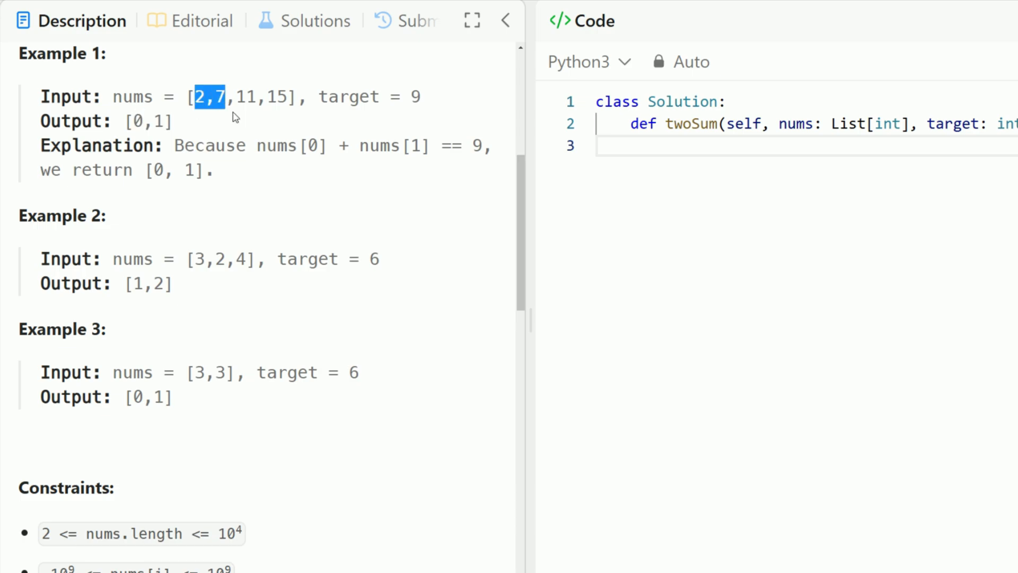
pyautogui.moveTo(243, 124)
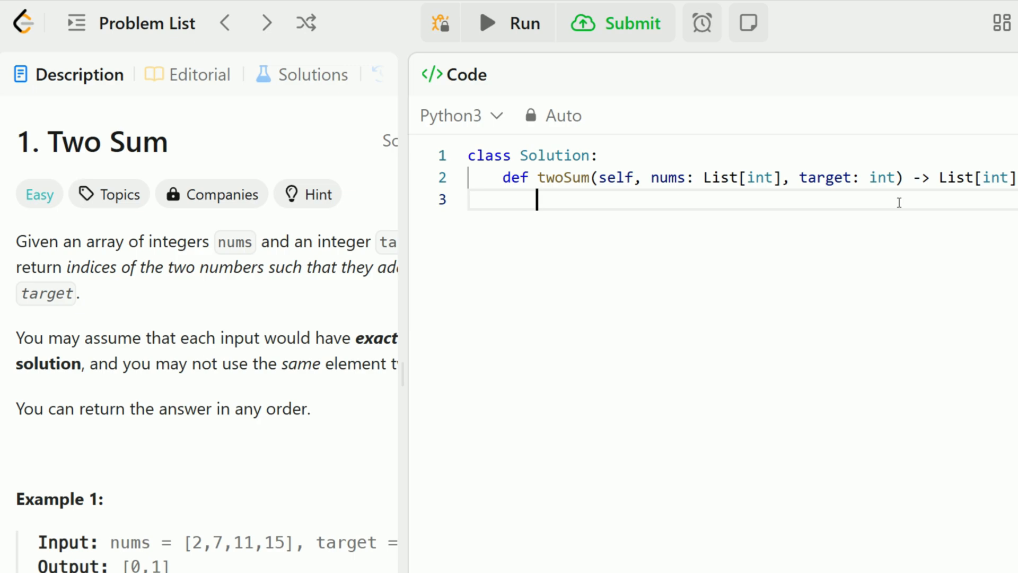
# Write seen = {}, a for i in range(len(nums)) loop, and diff = target - nums[i].
pyautogui.write('seen = {}')
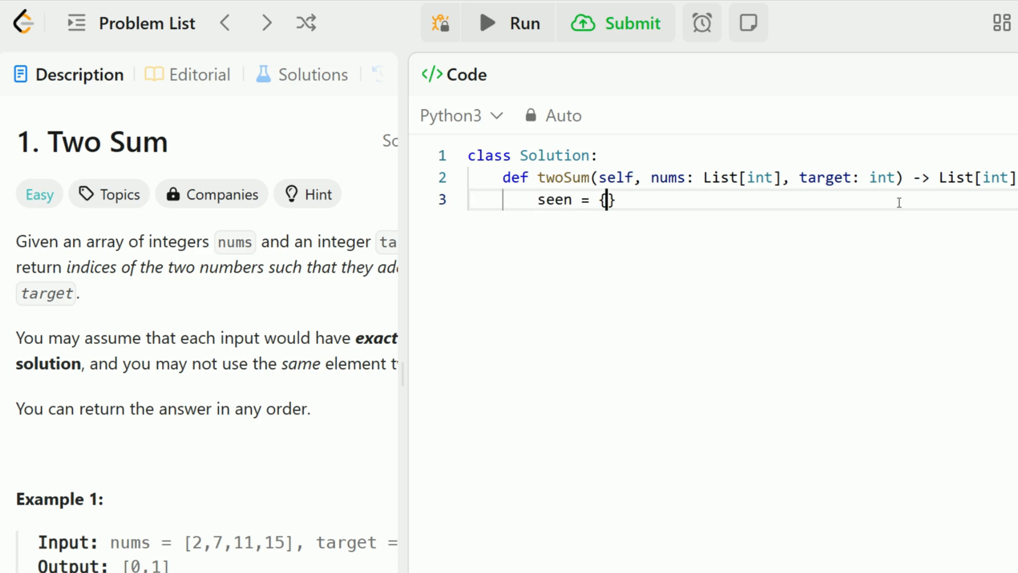
pyautogui.write('# number --> idx')
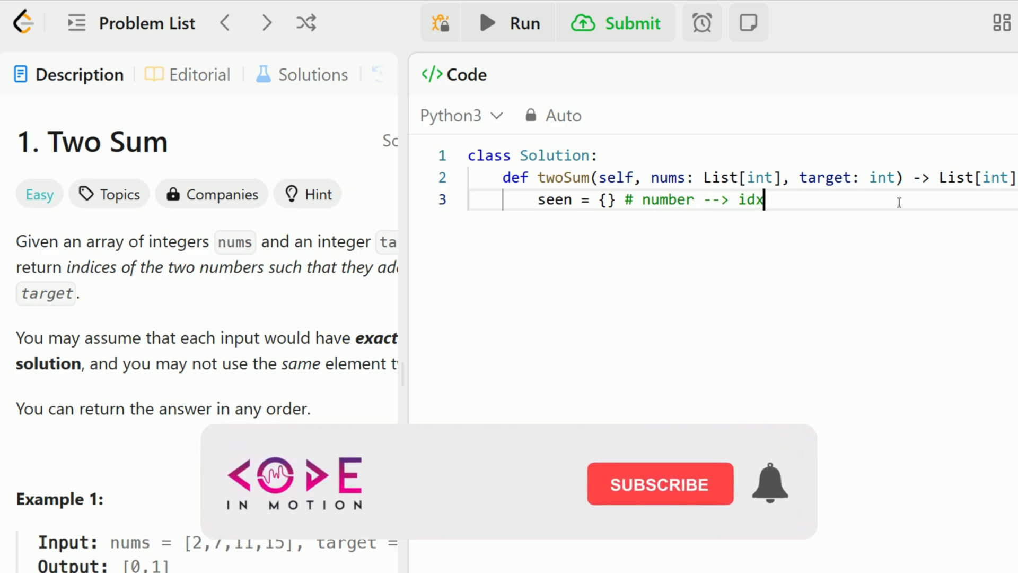
pyautogui.press('Enter')
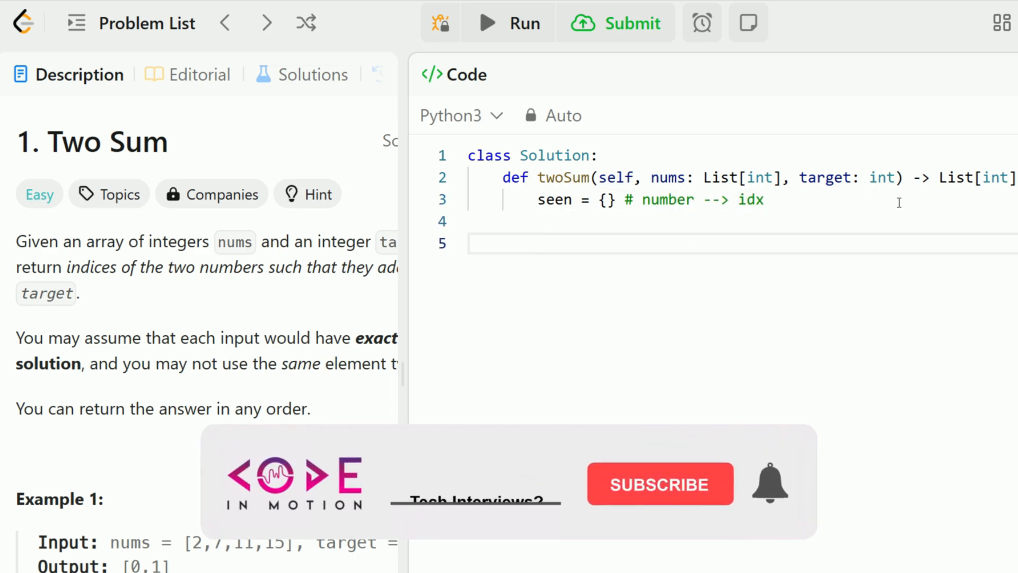
pyautogui.write('for i in r')
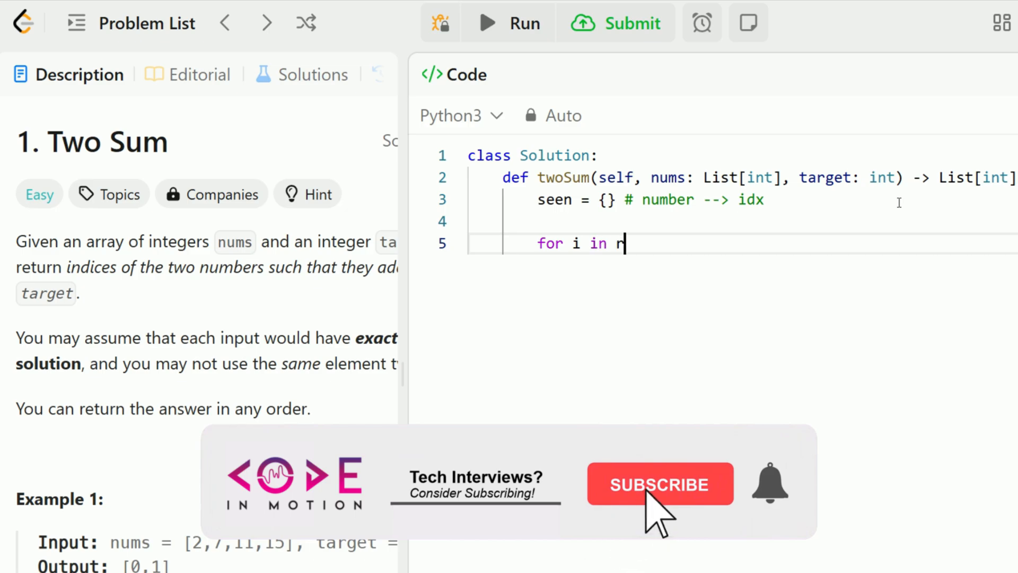
pyautogui.write('range(len(nums)):')
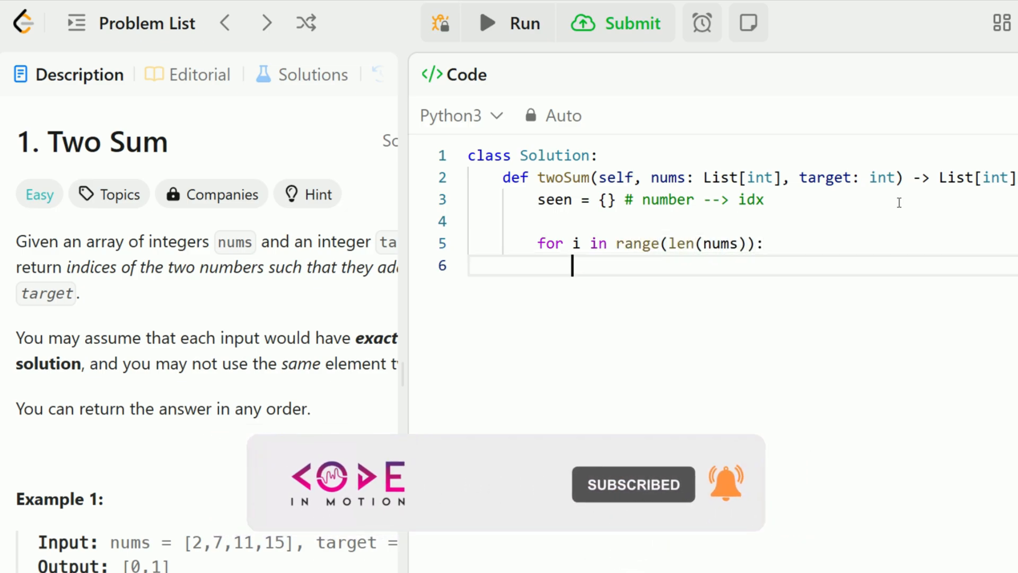
pyautogui.write('diff')
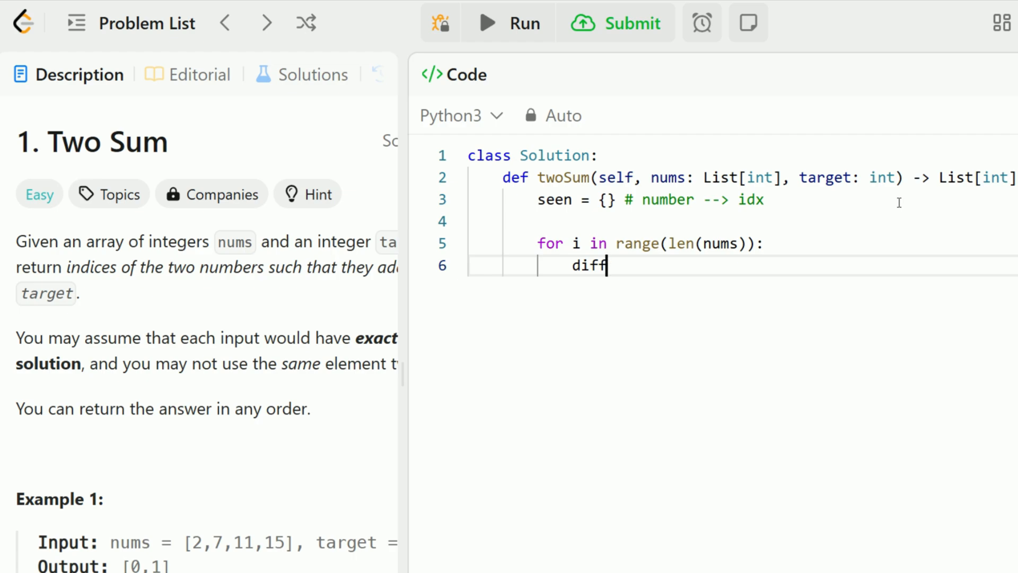
pyautogui.write('= targe')
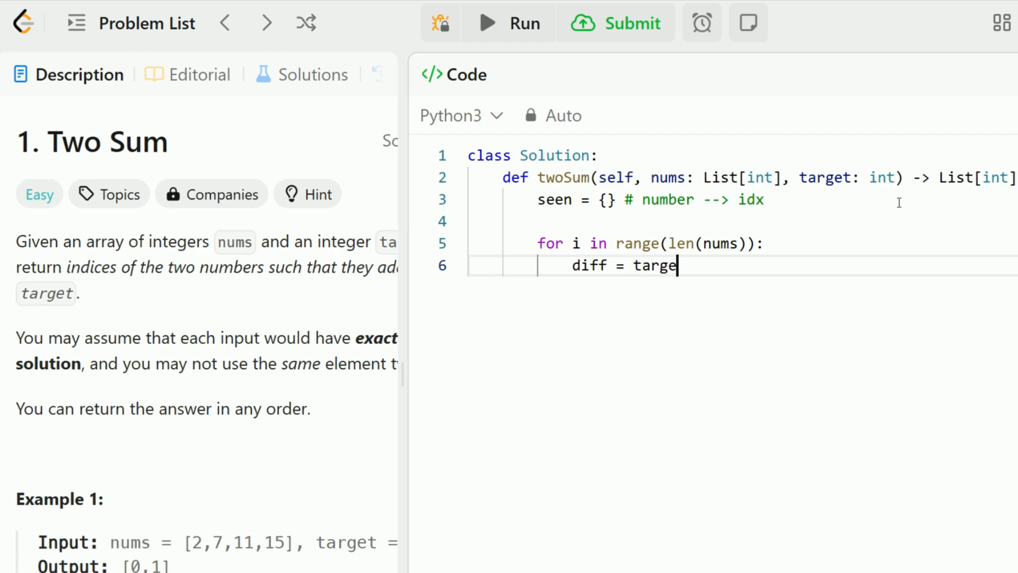
pyautogui.write('- nums[i]')
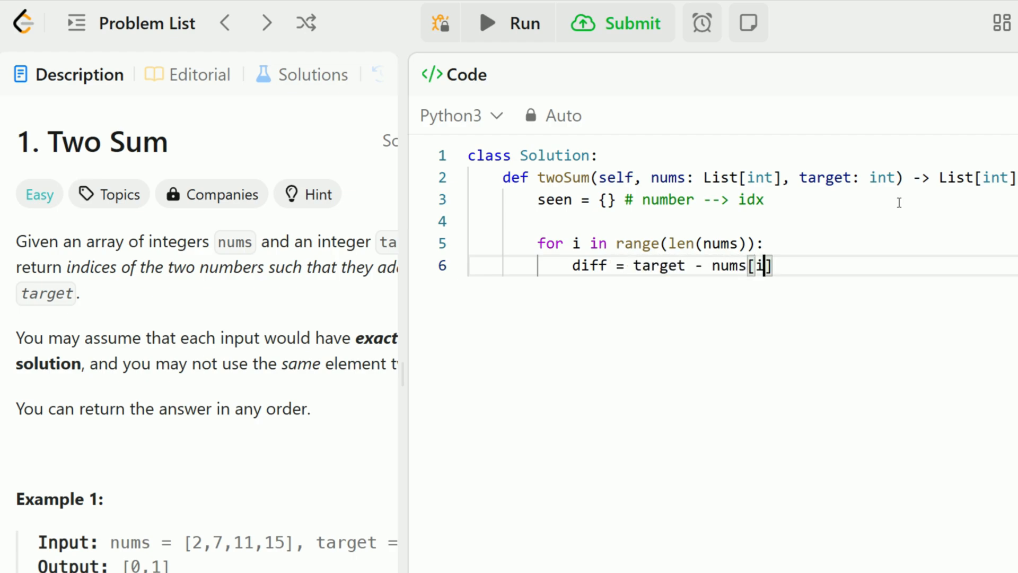
pyautogui.press('Enter')
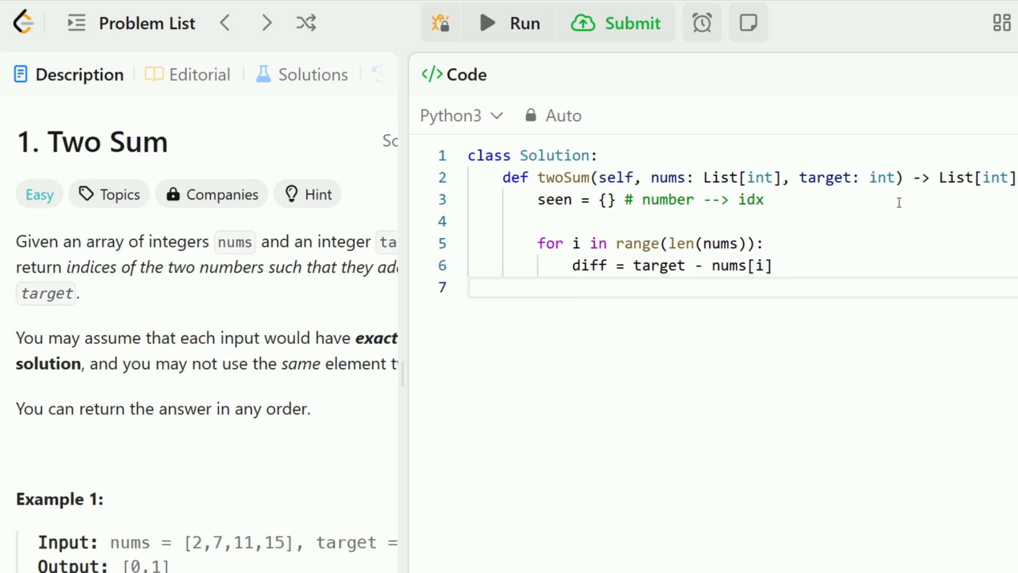
# Add the check if diff in seen: return [seen[diff], i] inside the loop.
pyautogui.write('if diff')
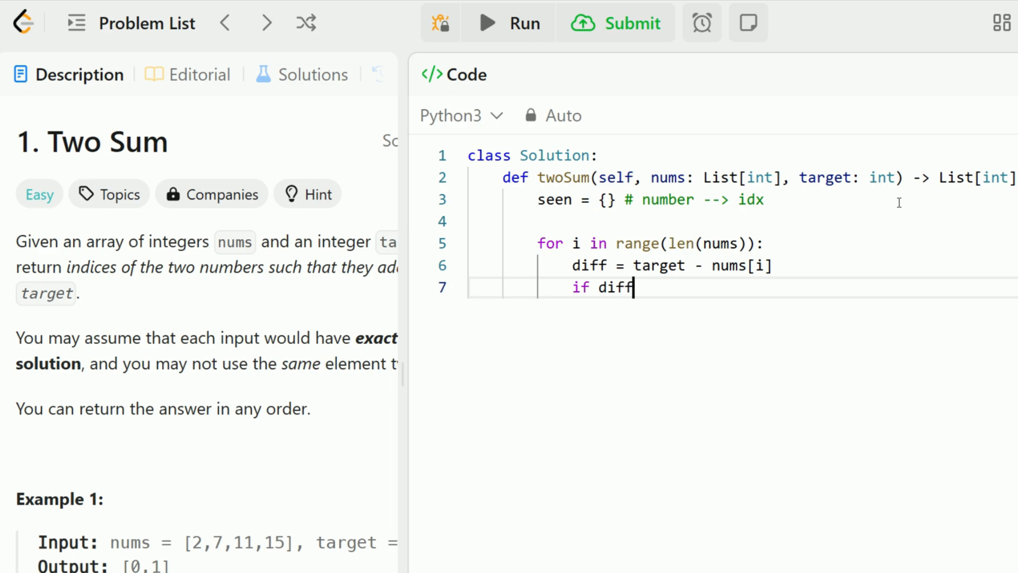
pyautogui.write('in seen:')
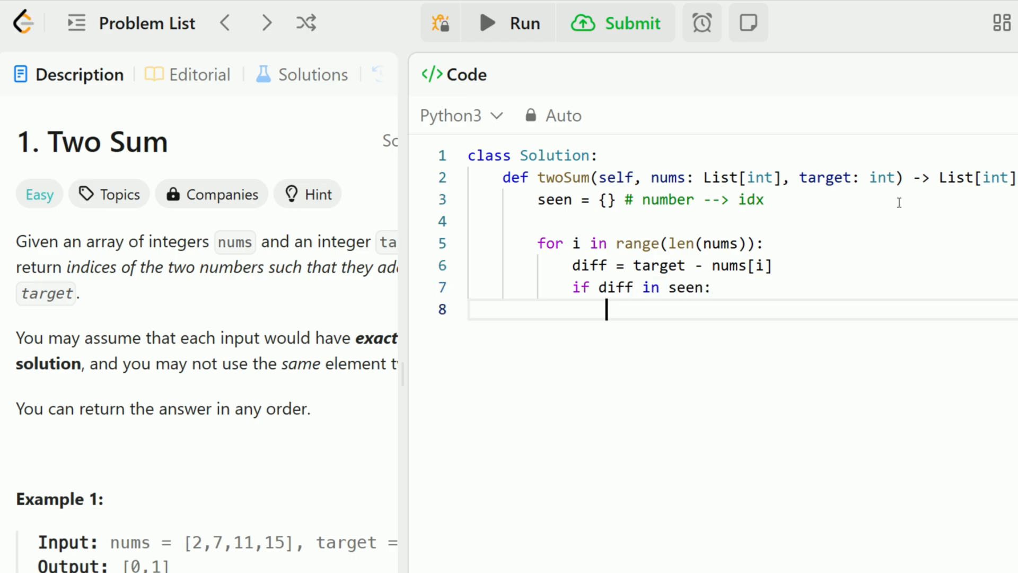
pyautogui.write('return')
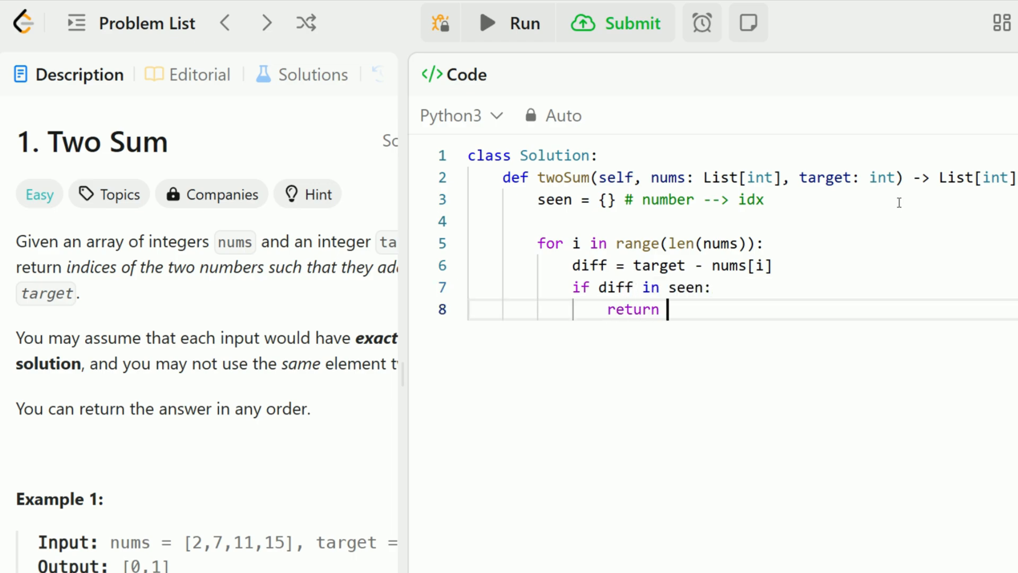
pyautogui.write('[seen[dif]]')
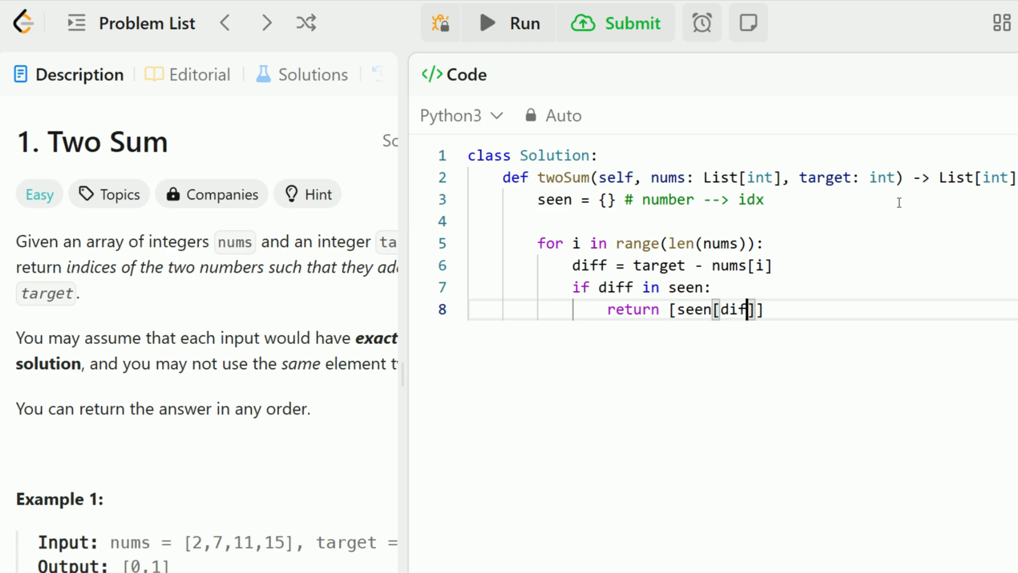
pyautogui.write('f')
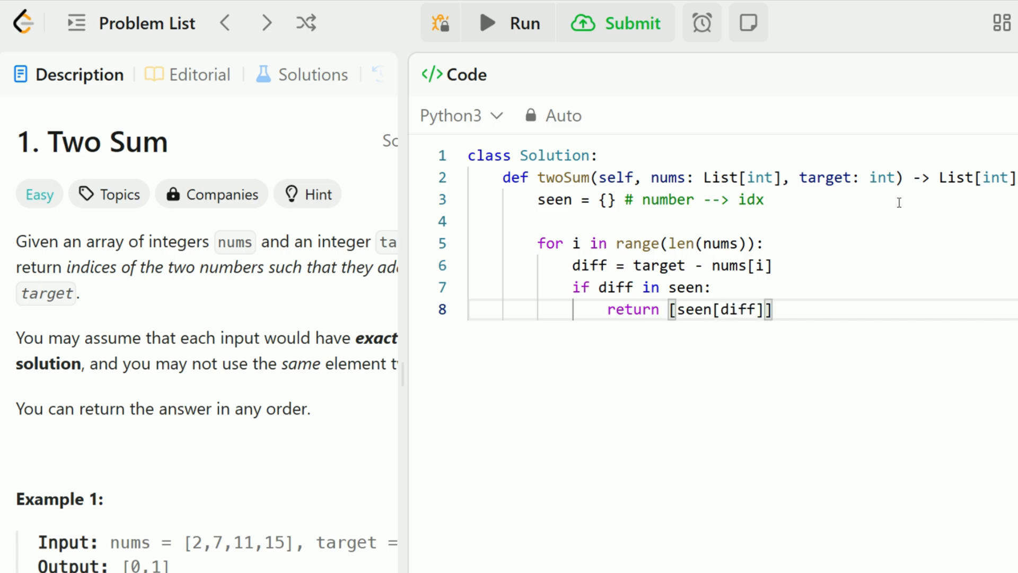
pyautogui.write(', i')
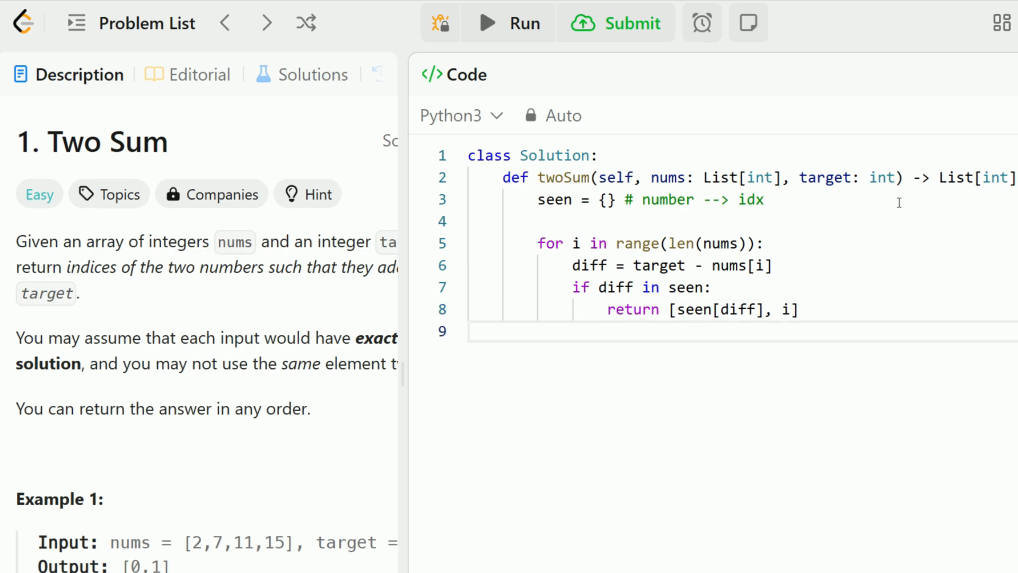
# Store each number's index in the loop with seen[nums[i]] = i.
pyautogui.write('see')
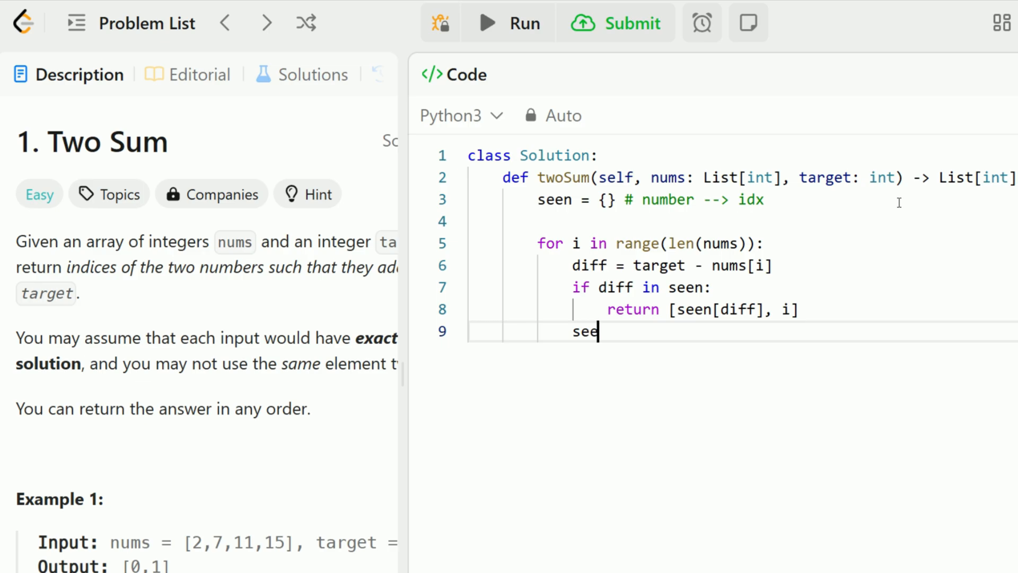
pyautogui.write('n[]')
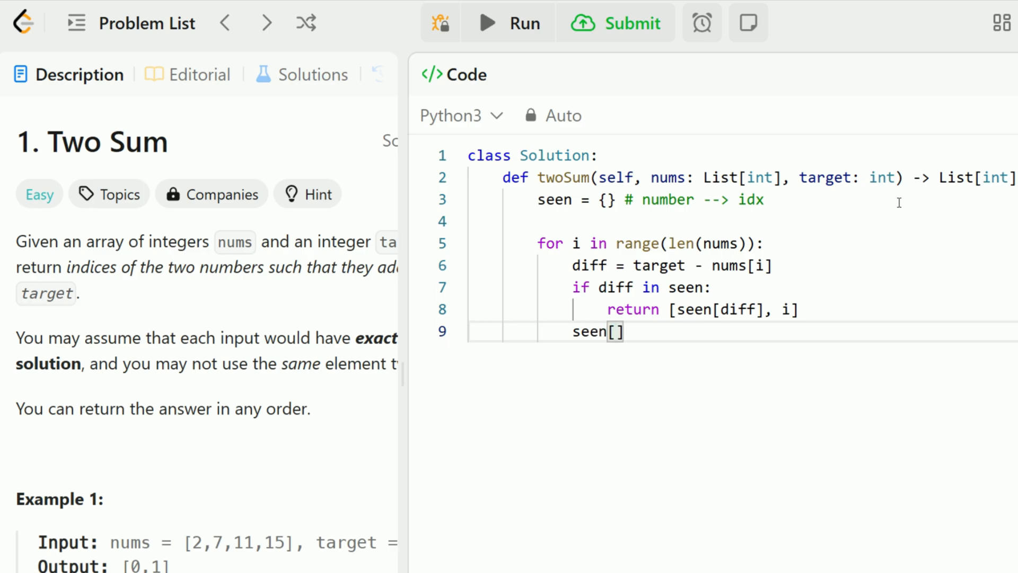
pyautogui.write('nums[i]')
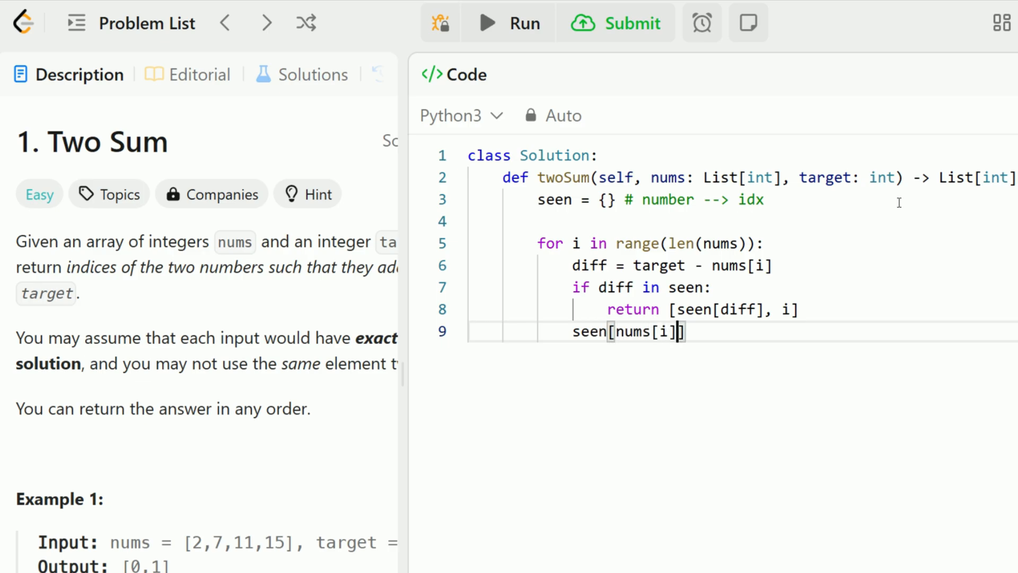
pyautogui.write('= i')
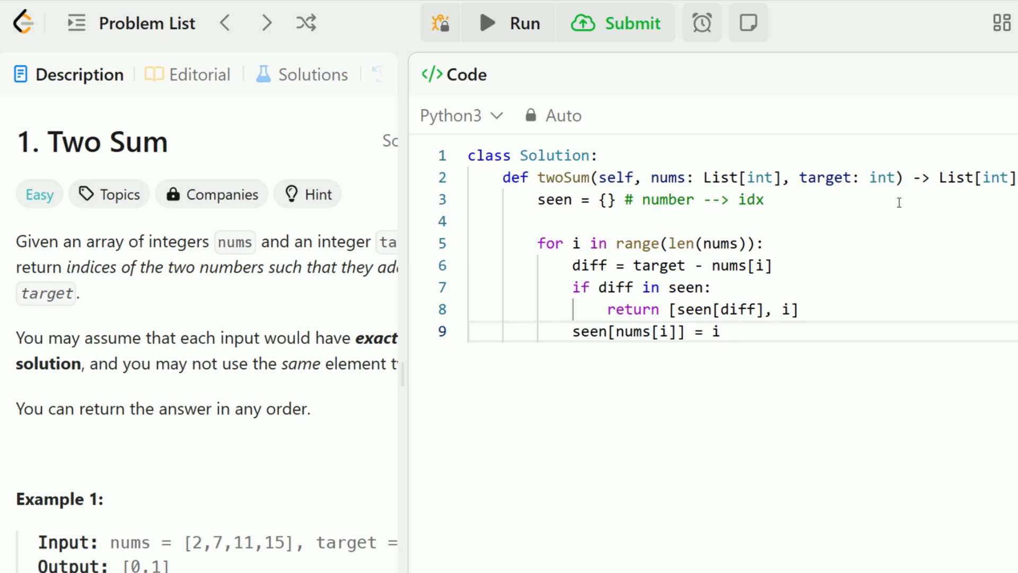
pyautogui.press('enter')
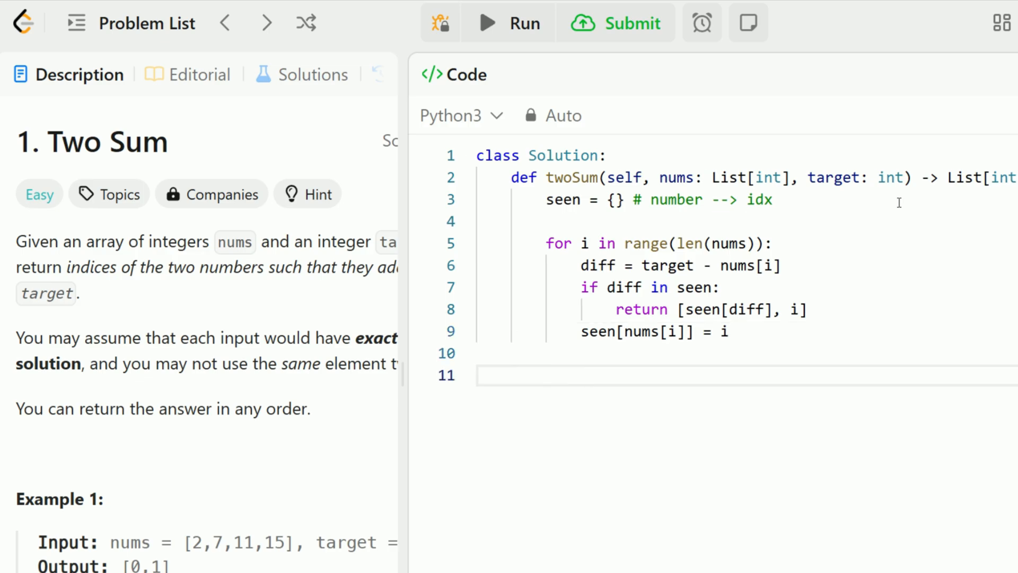
# Add return [-1,-1] after the loop and run the solution against the example tests.
pyautogui.write('return')
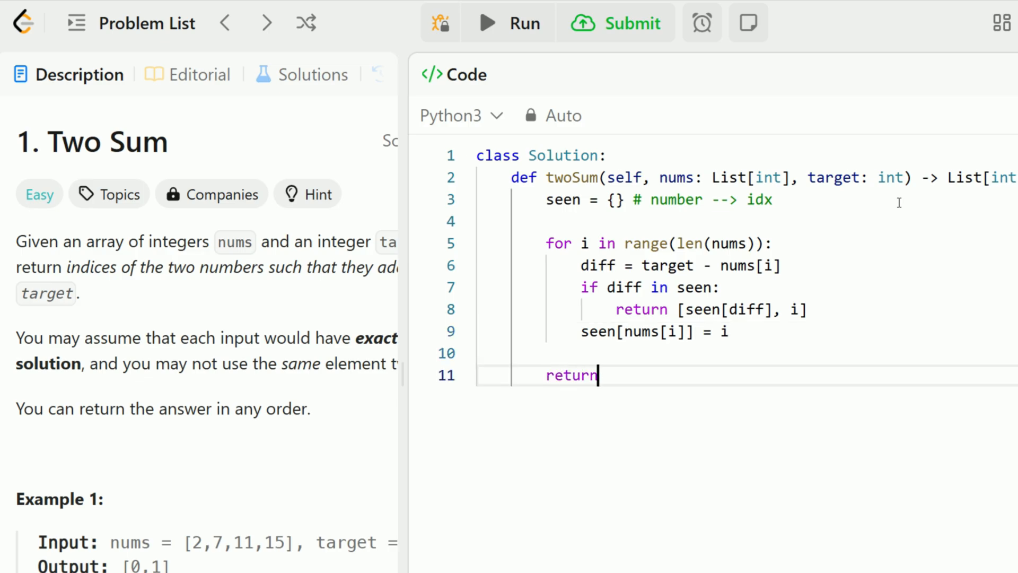
pyautogui.write('[-1]')
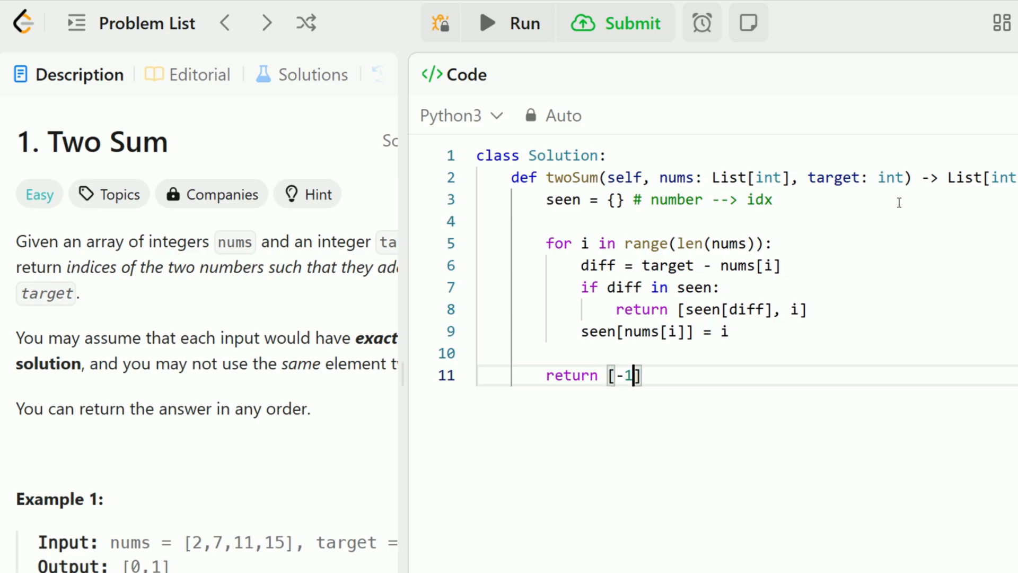
pyautogui.write(',-1')
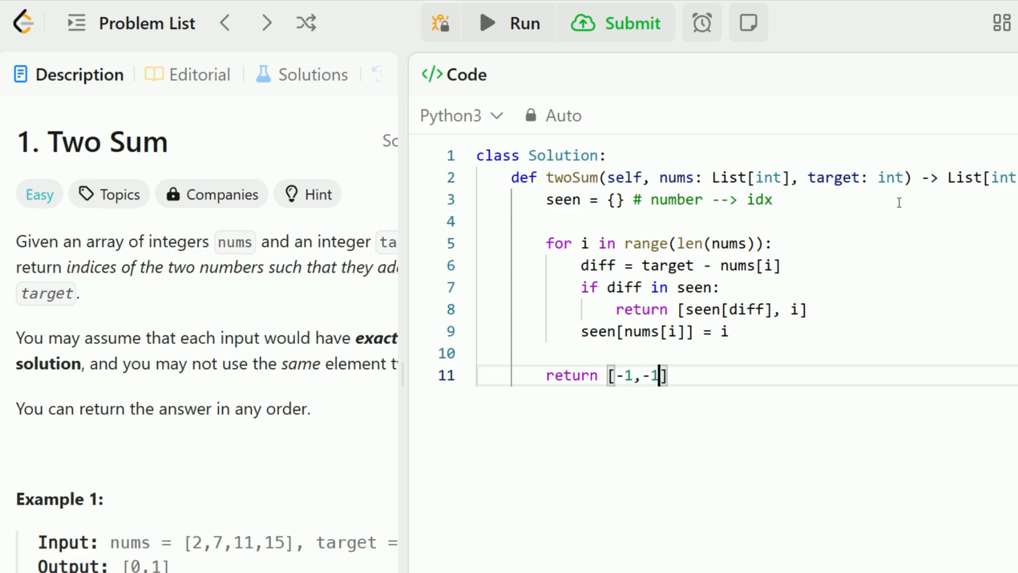
pyautogui.click(615, 22)
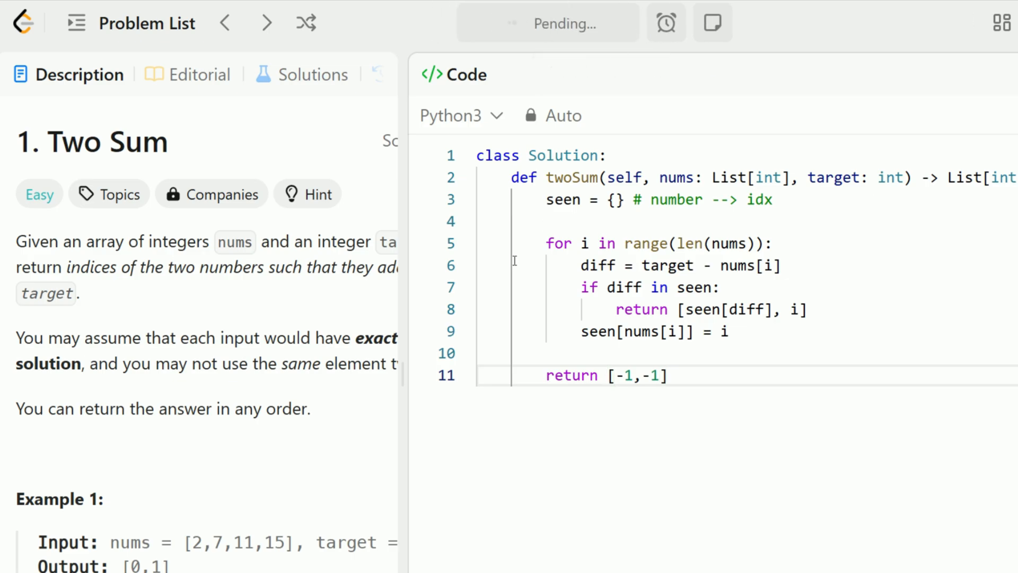